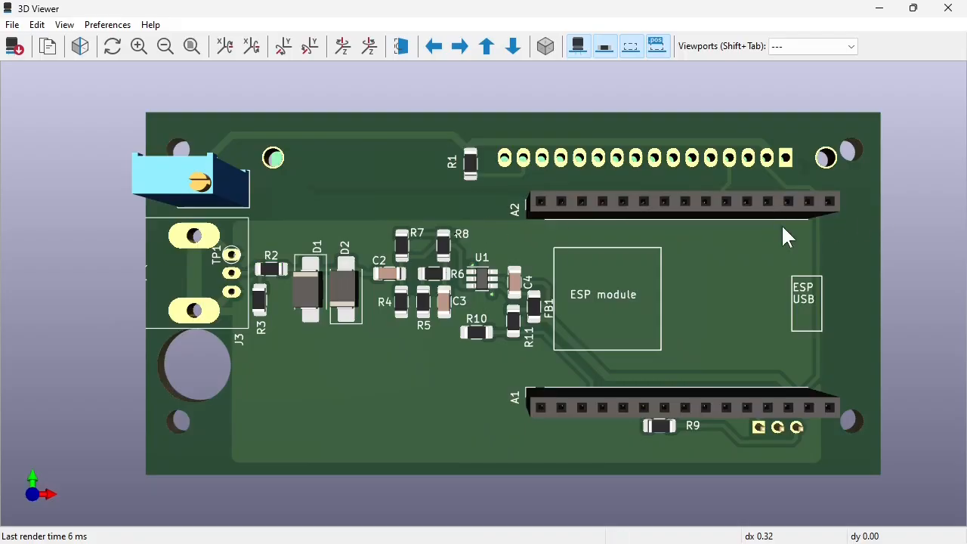
mouse_move(132, 140)
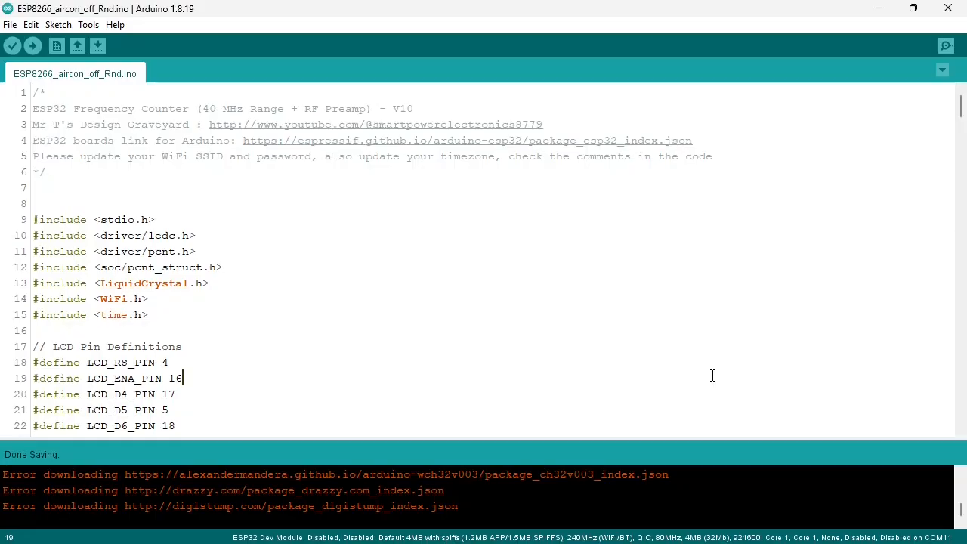
left_click(33, 46)
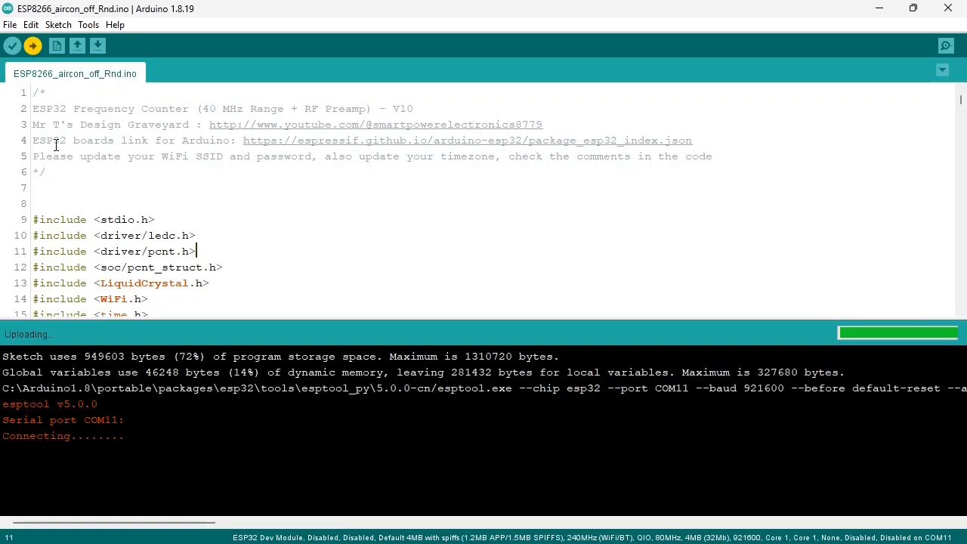